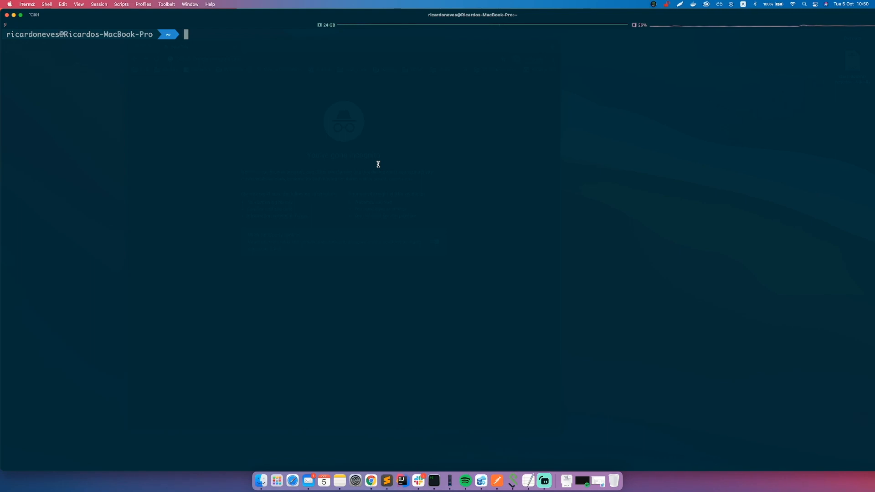
pyautogui.moveTo(375, 168)
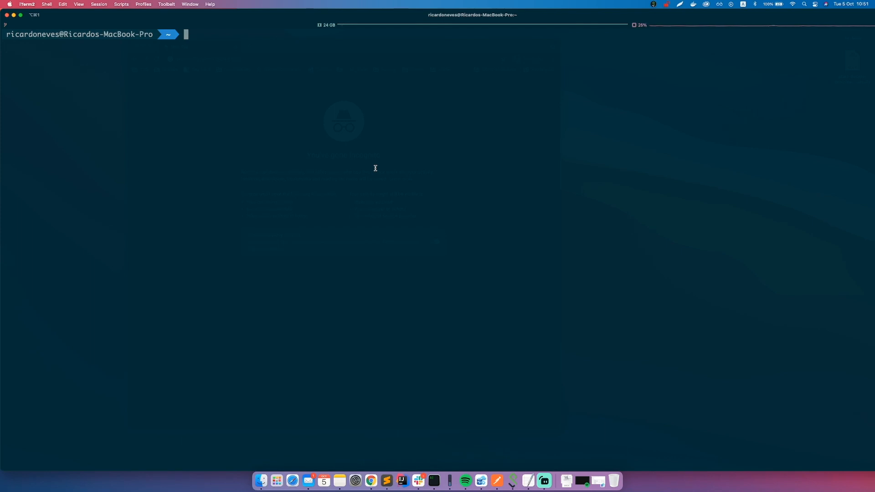
# Run eboraas/apache-php detached as web1, restart unless-stopped, port 8001 mapped to 80
pyautogui.write('docke')
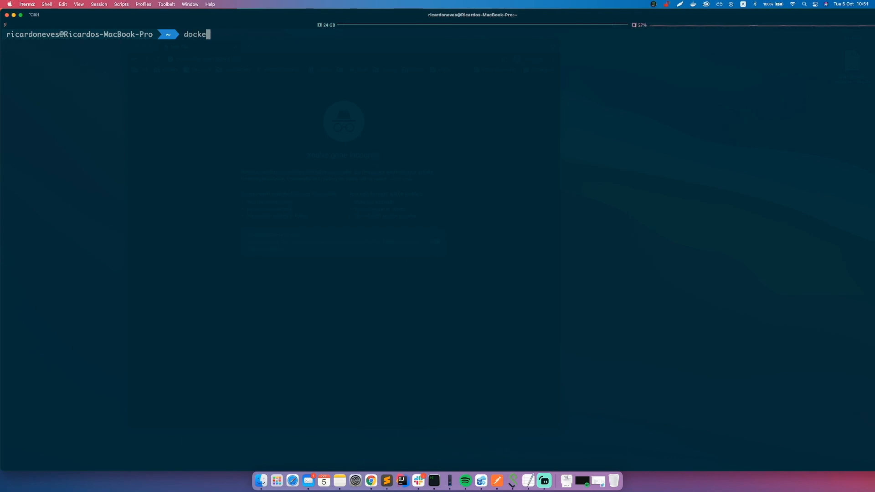
pyautogui.write('r r')
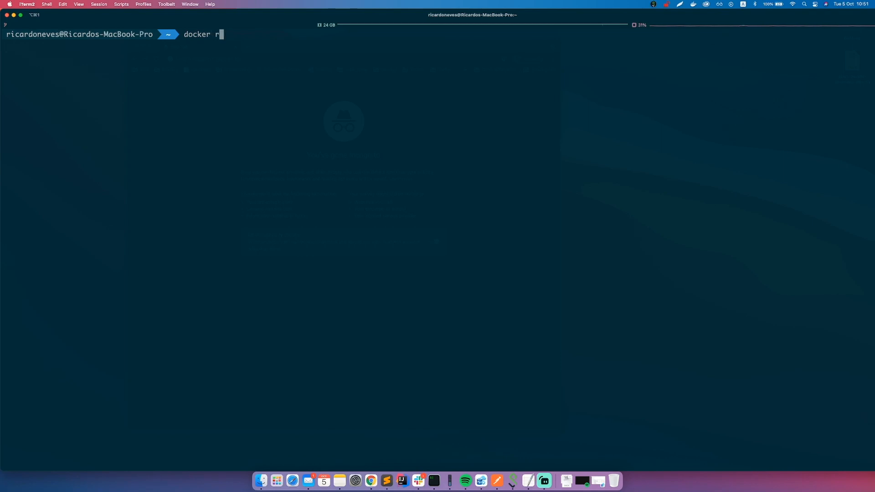
pyautogui.write('un -d')
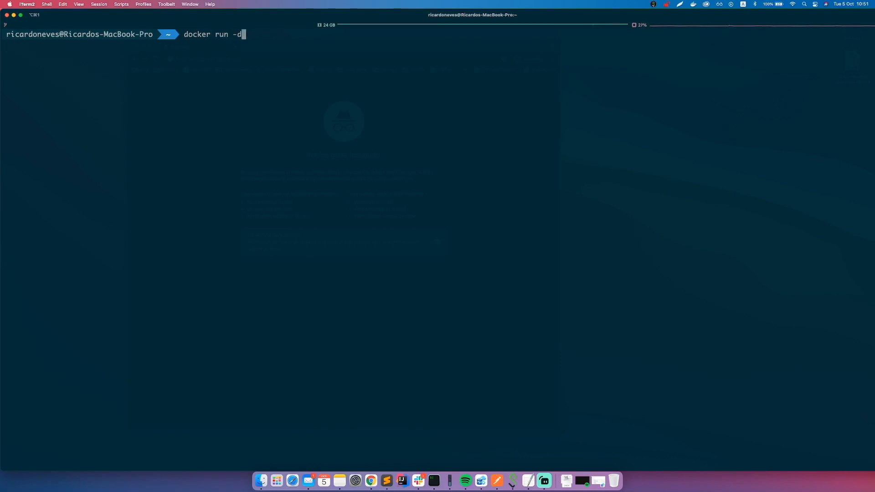
pyautogui.write('00name')
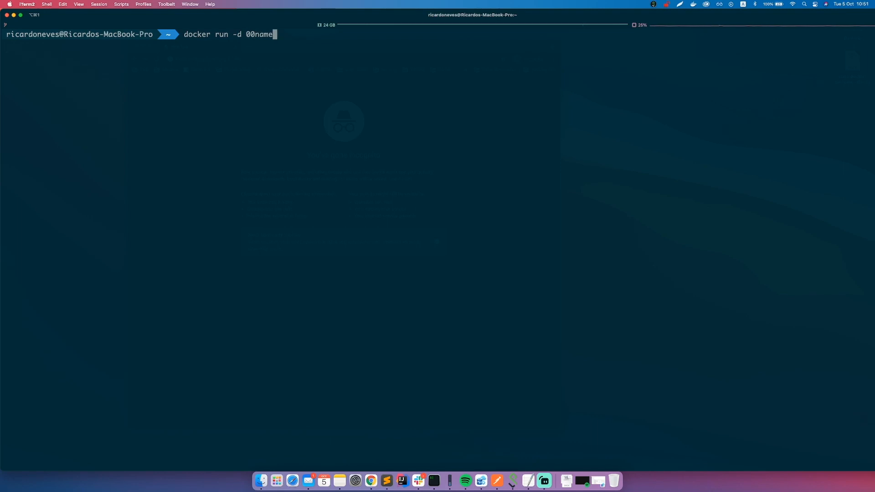
pyautogui.write('--')
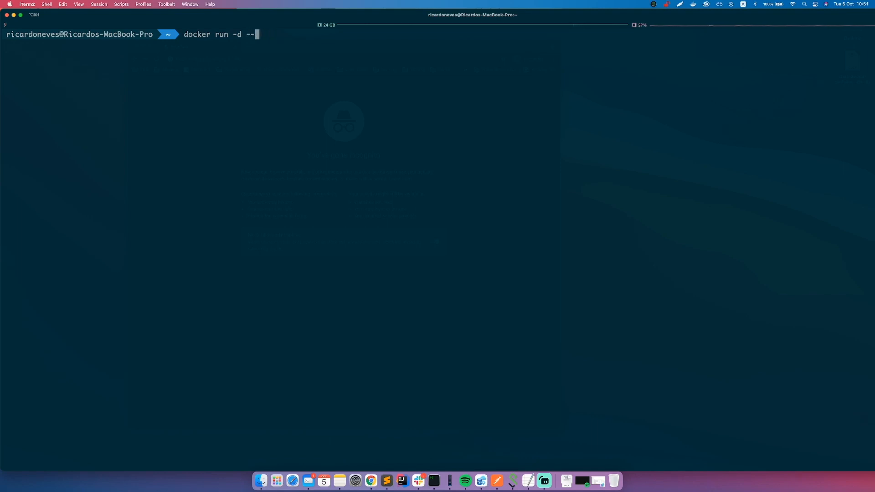
pyautogui.write('name web')
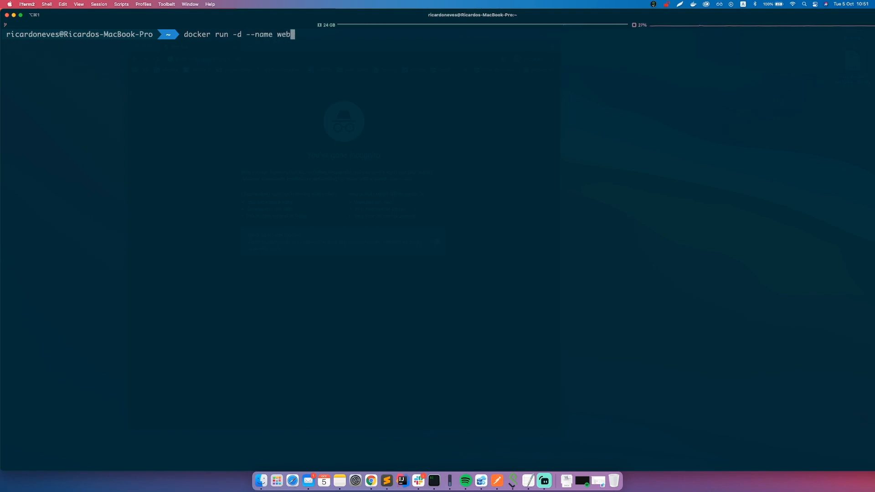
pyautogui.write('1')
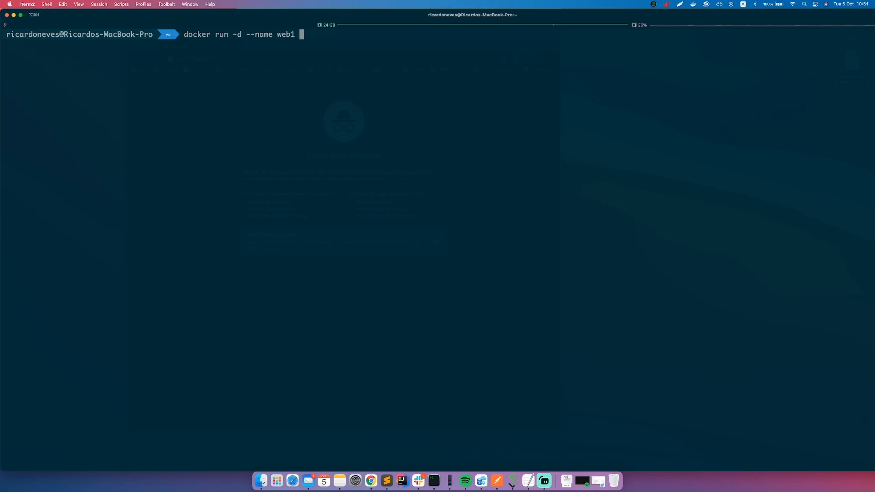
pyautogui.write('--restart')
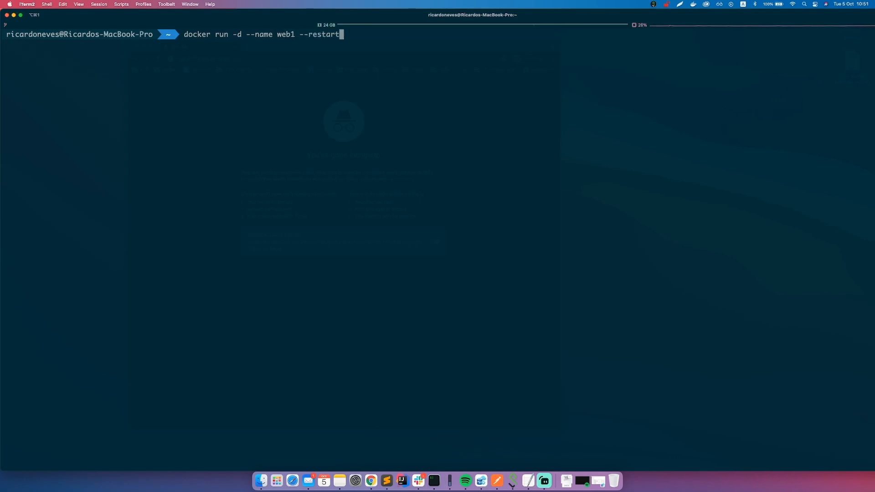
pyautogui.write('unl')
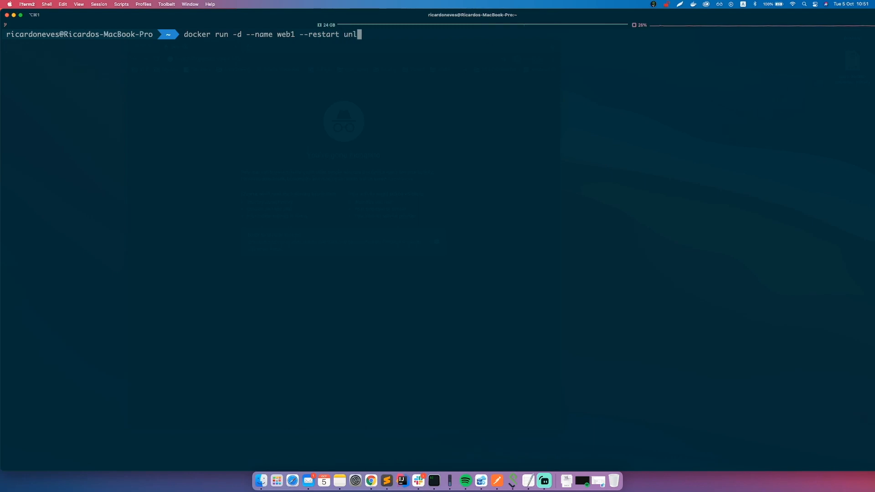
pyautogui.write('ess-stop')
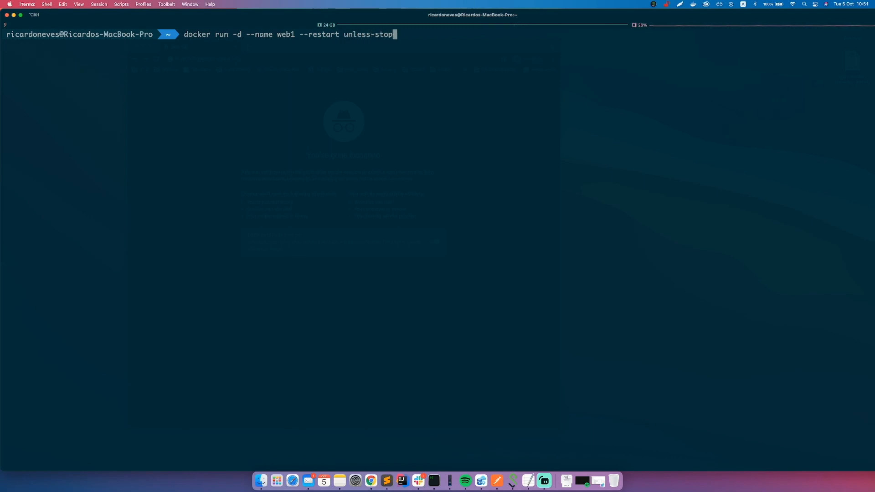
pyautogui.write('ped')
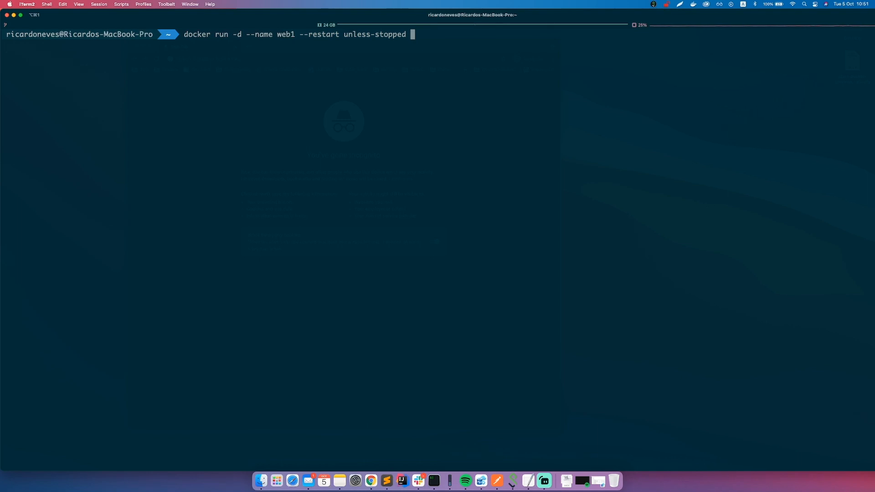
pyautogui.write('-')
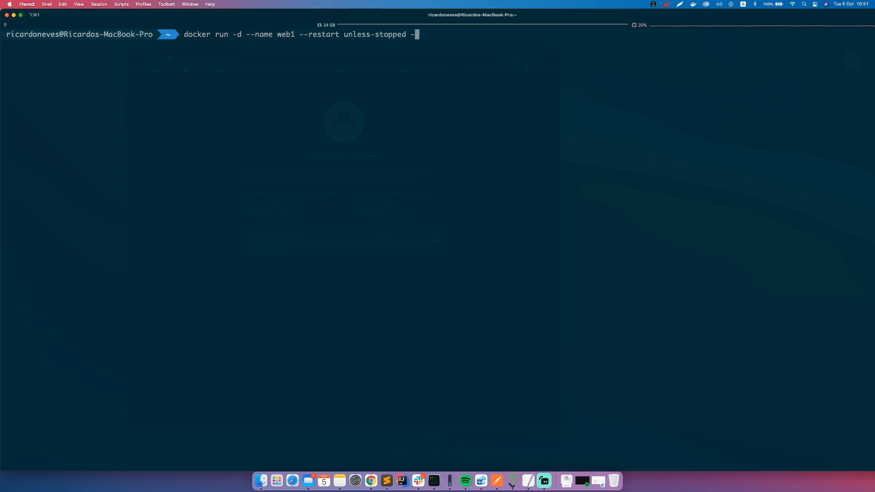
pyautogui.write('p 8')
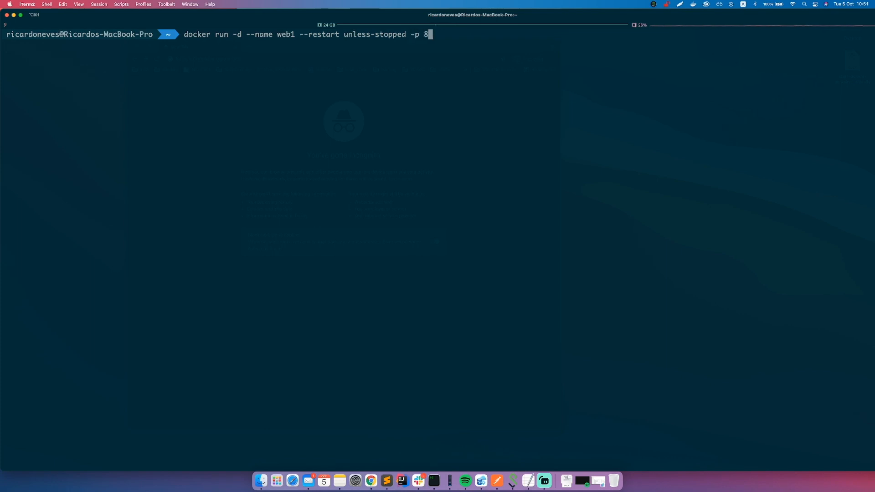
pyautogui.write('001:')
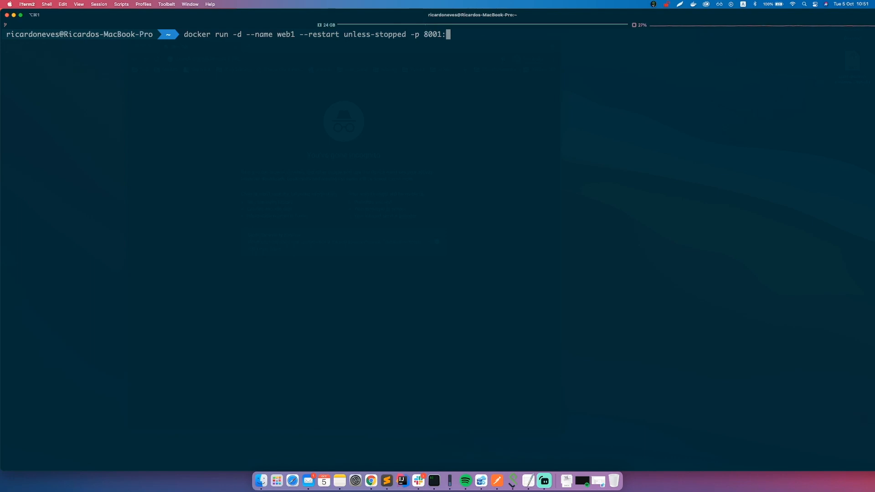
pyautogui.write('80')
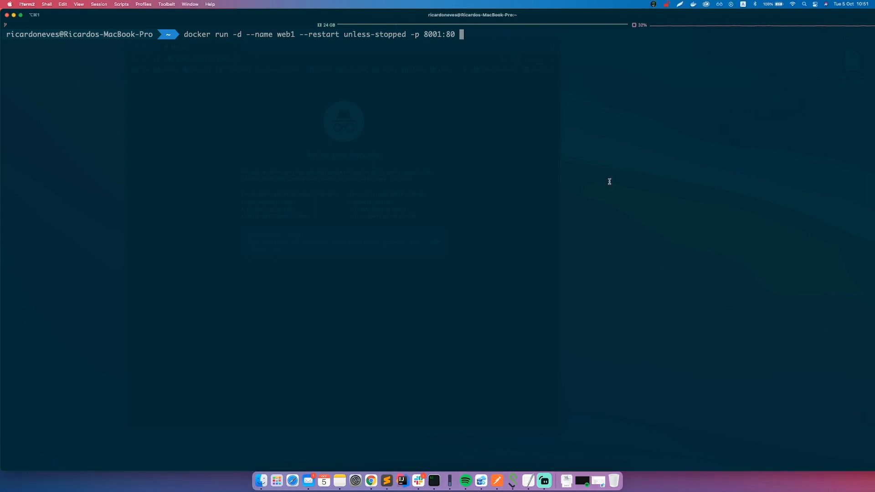
pyautogui.write('eboraas/apache-php')
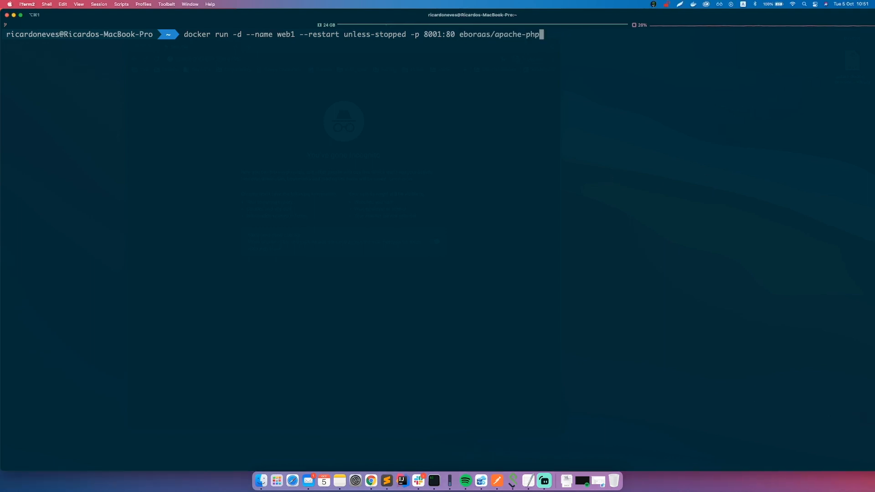
pyautogui.press('Return')
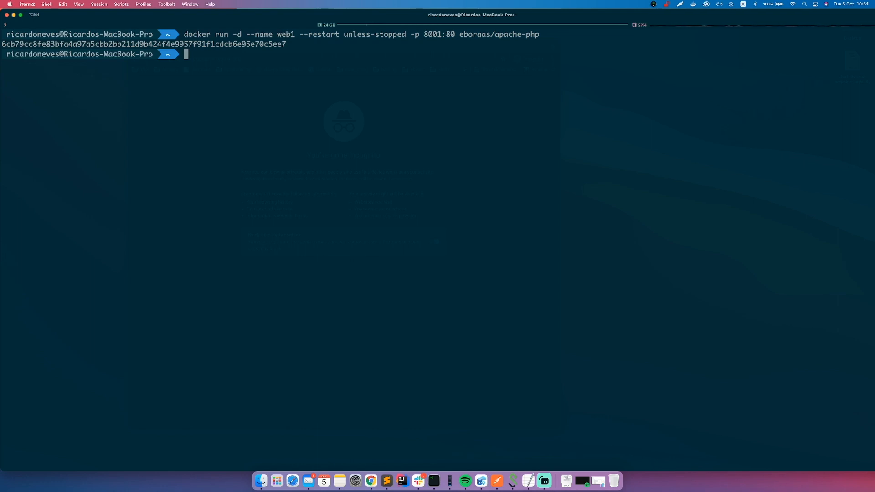
# Reuse the previous command to launch web2 from eboraas/apache-php on port 8002
pyautogui.write('clear')
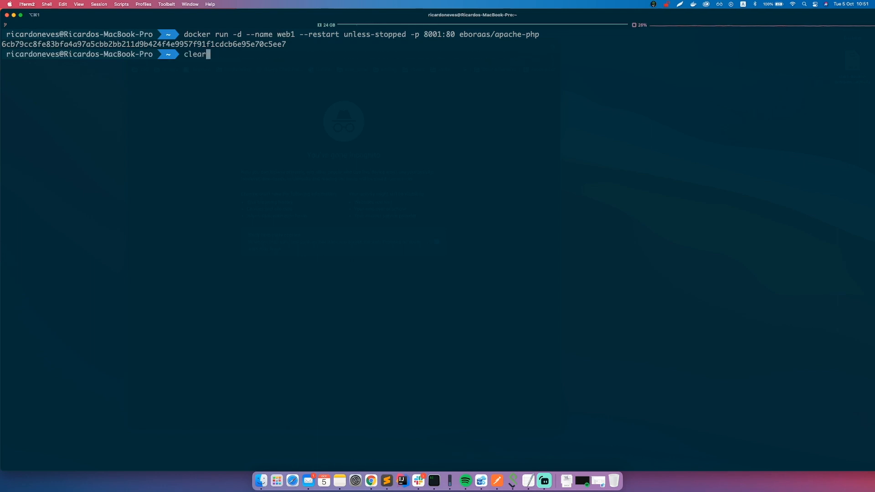
pyautogui.press('Up')
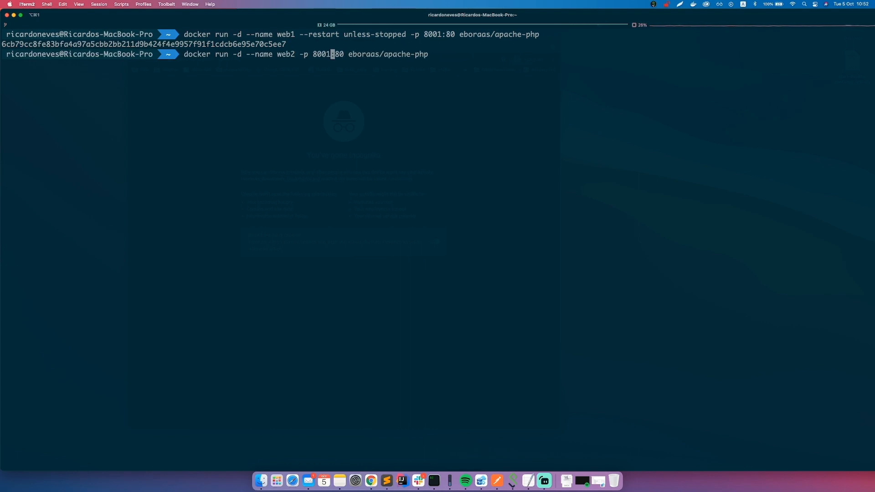
pyautogui.write('2')
pyautogui.press('Return')
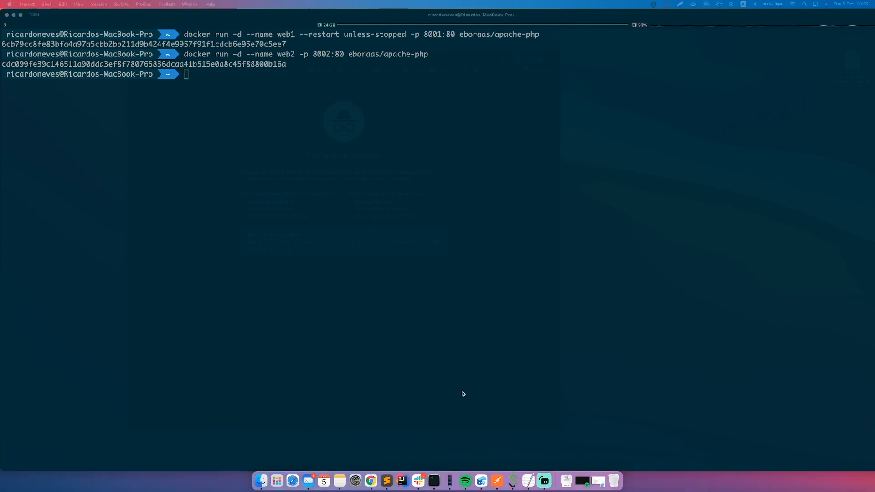
# Open a Chrome incognito window and load the container's localhost page
pyautogui.rightClick(370, 479)
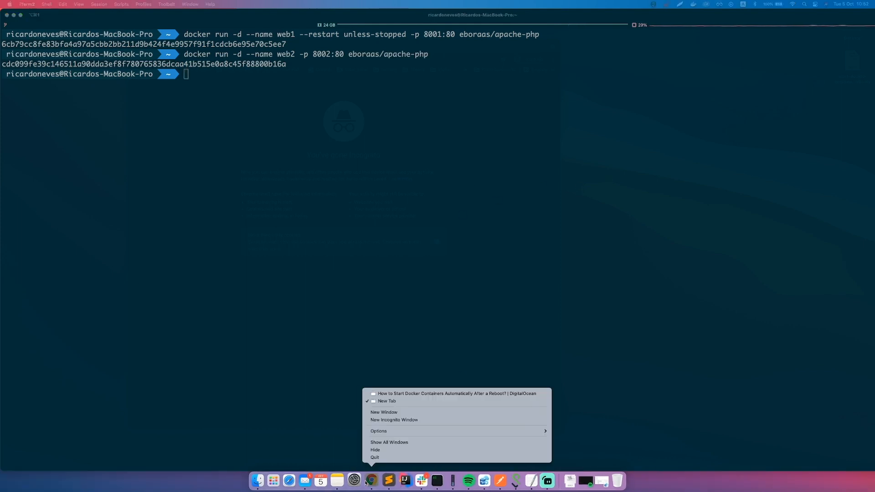
pyautogui.click(393, 420)
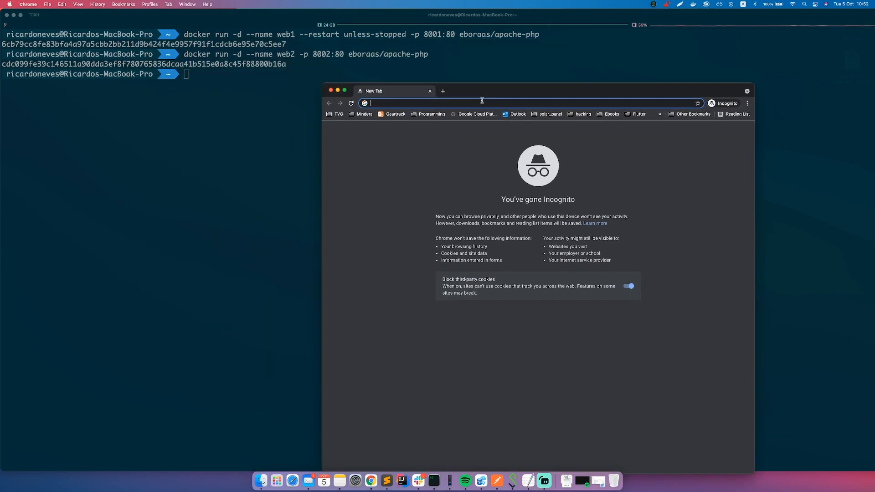
pyautogui.write('localhost:9')
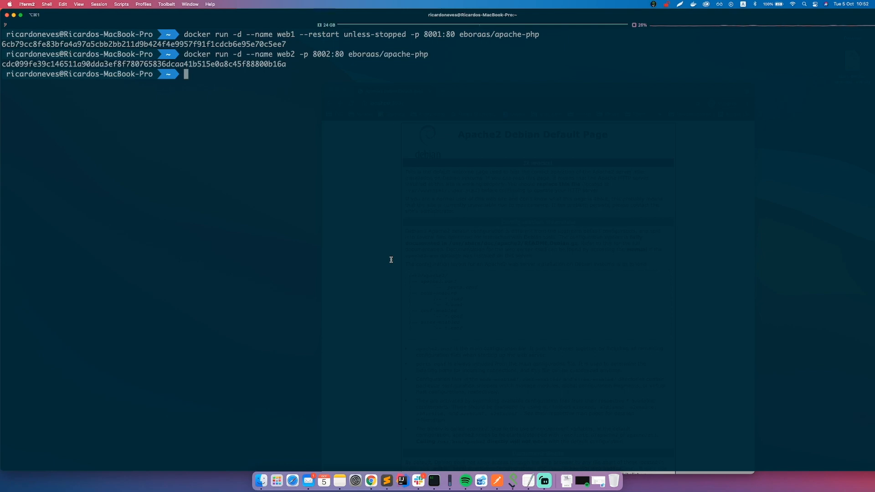
# Run docker ps to see web1 and web2 up on ports 8001 and 8002
pyautogui.write('docker ps')
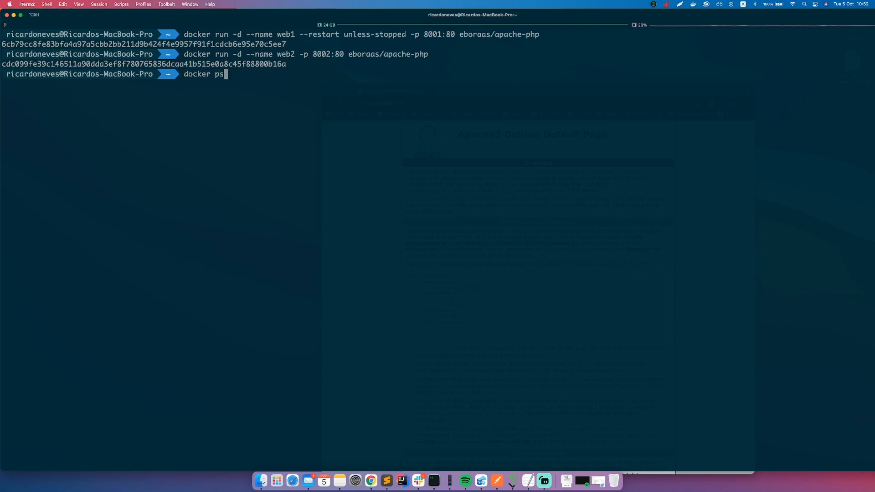
pyautogui.press('Return')
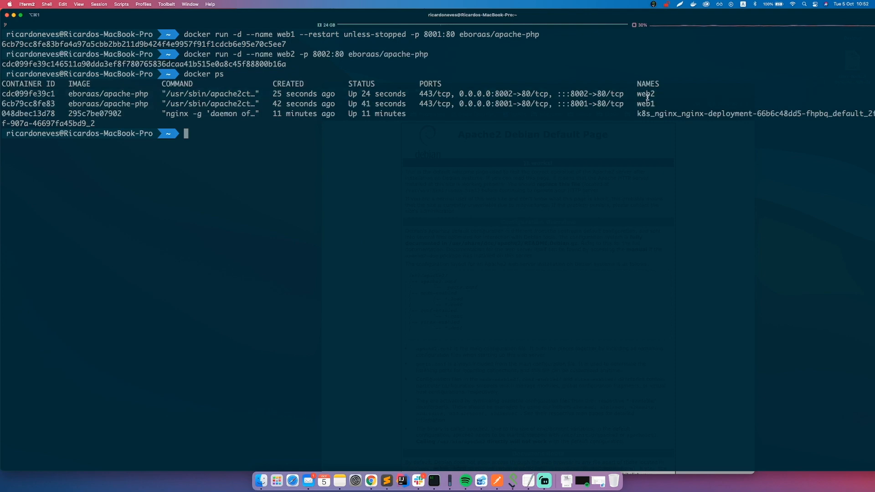
pyautogui.moveTo(551, 172)
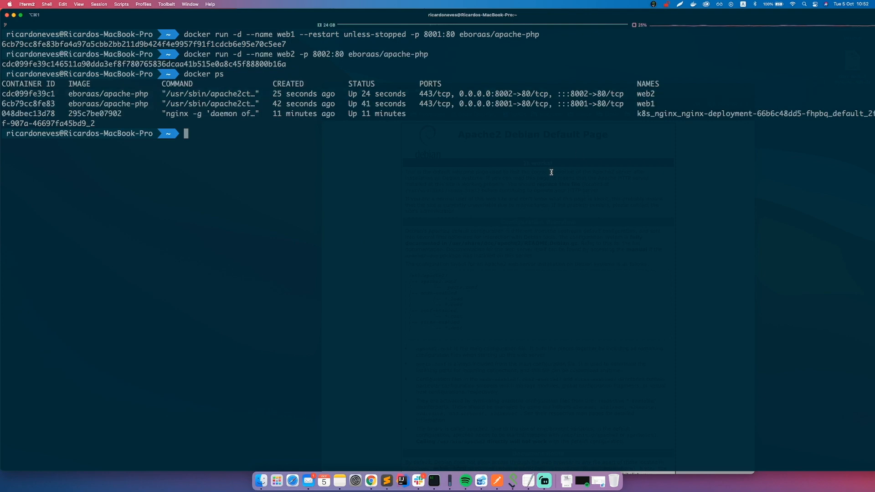
pyautogui.write('docker inspect')
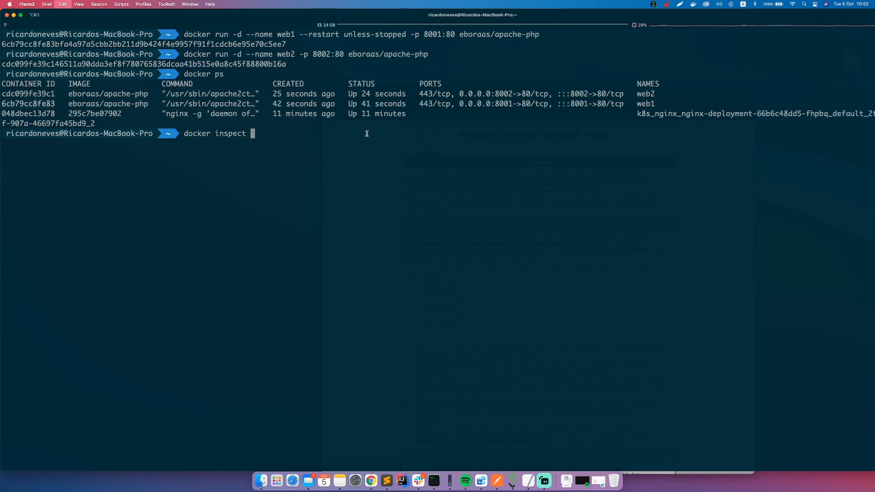
# Inspect container 6cb79cc8fe83 and scroll to its unless-stopped RestartPolicy
pyautogui.write('6cb79cc8fe83')
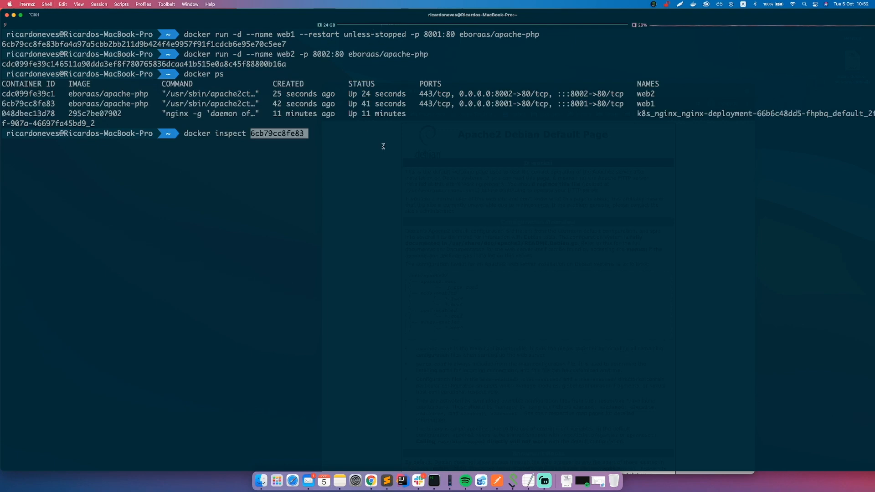
pyautogui.press('Return')
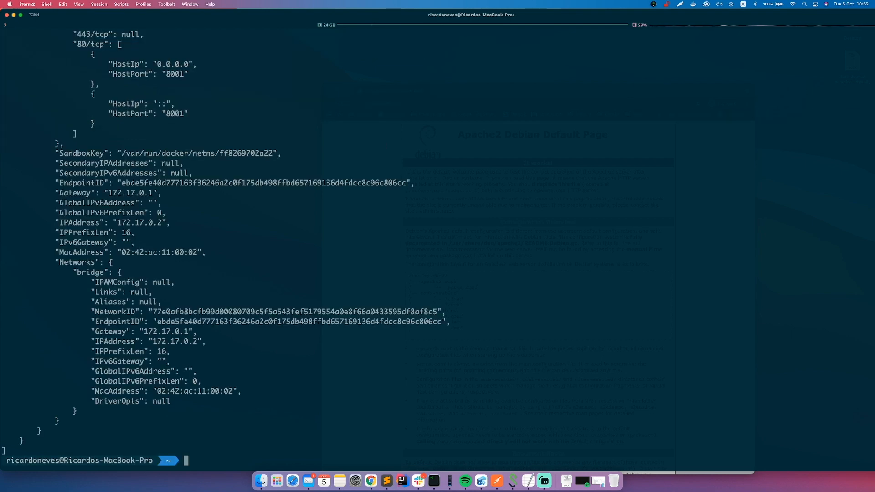
pyautogui.scroll(3)
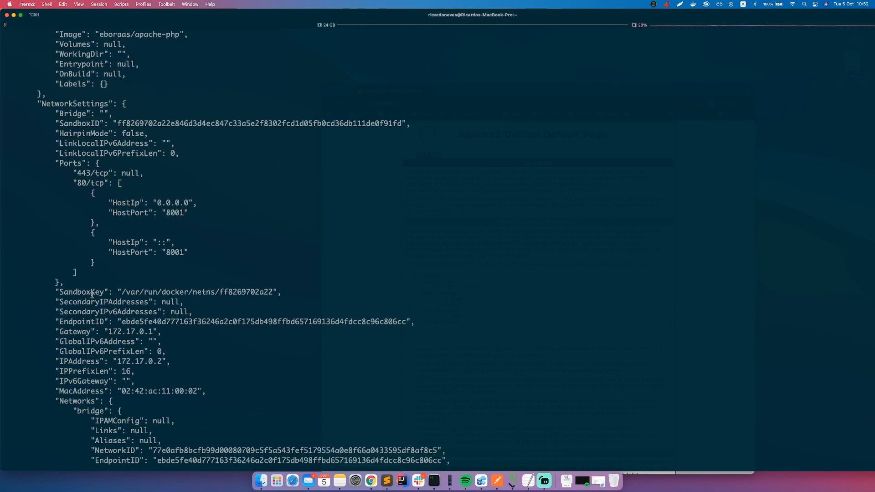
pyautogui.scroll(3)
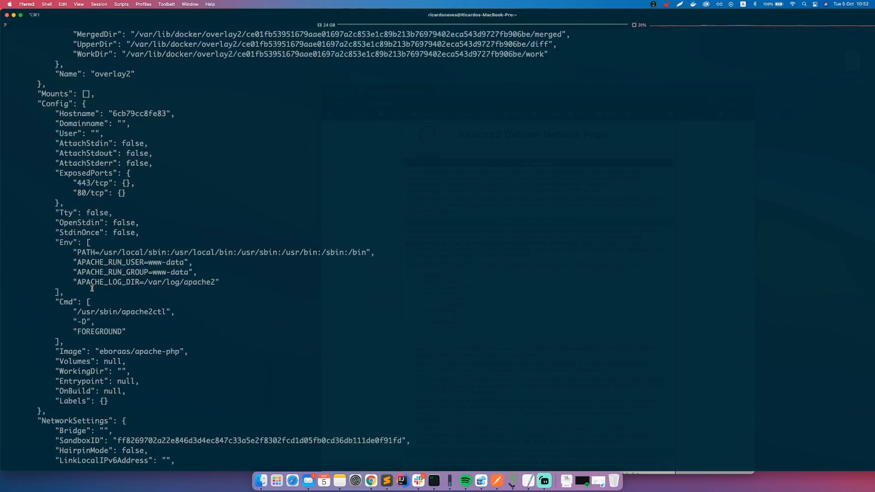
pyautogui.scroll(3)
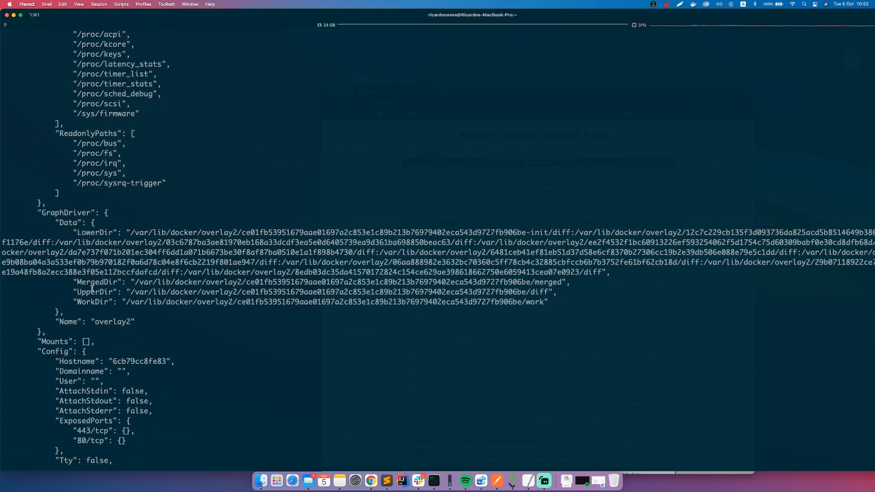
pyautogui.scroll(3)
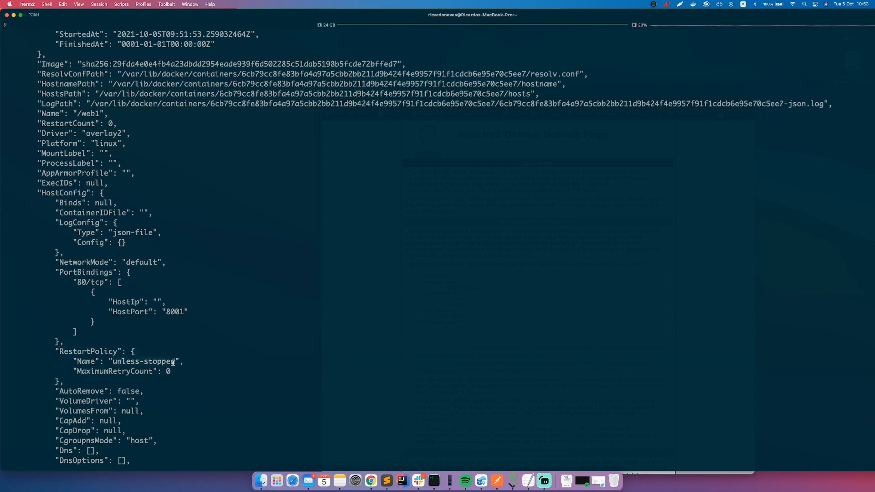
pyautogui.scroll(-3)
pyautogui.write('docker insp')
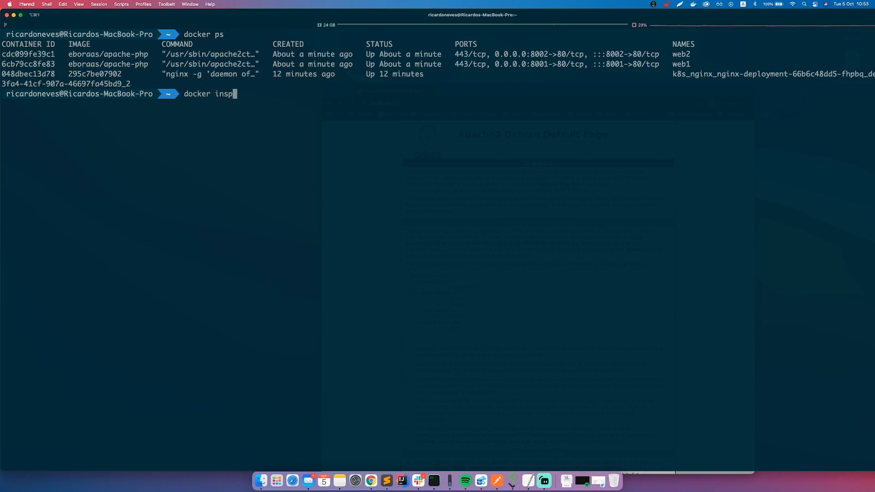
# Inspect container cdc099fe39c1 and confirm its restart policy is "no"
pyautogui.write('c')
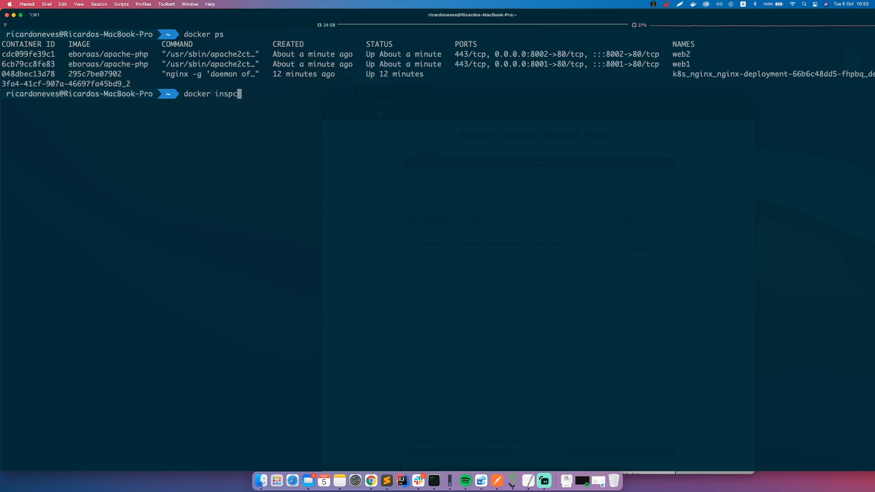
pyautogui.write('ect')
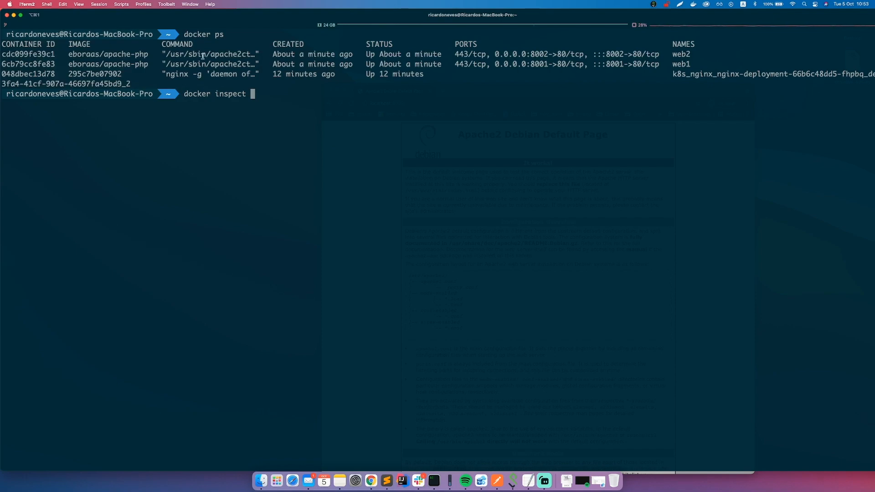
pyautogui.write('cdc099fe39c1')
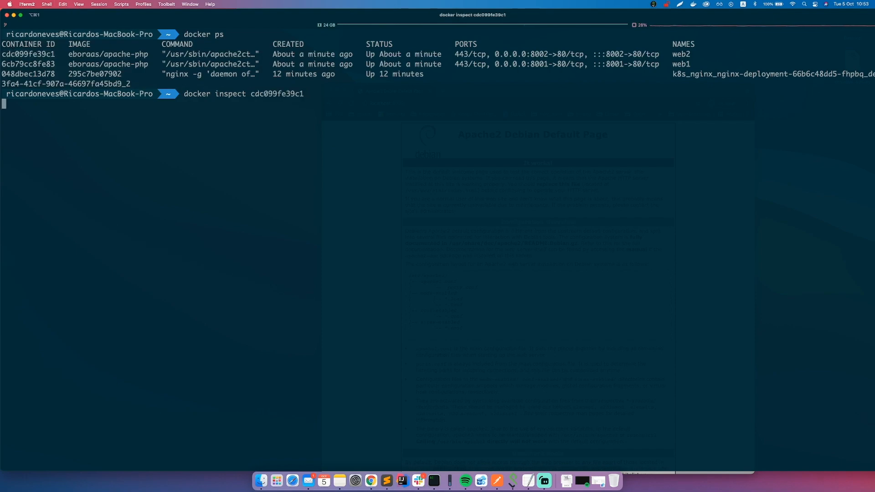
pyautogui.press('Return')
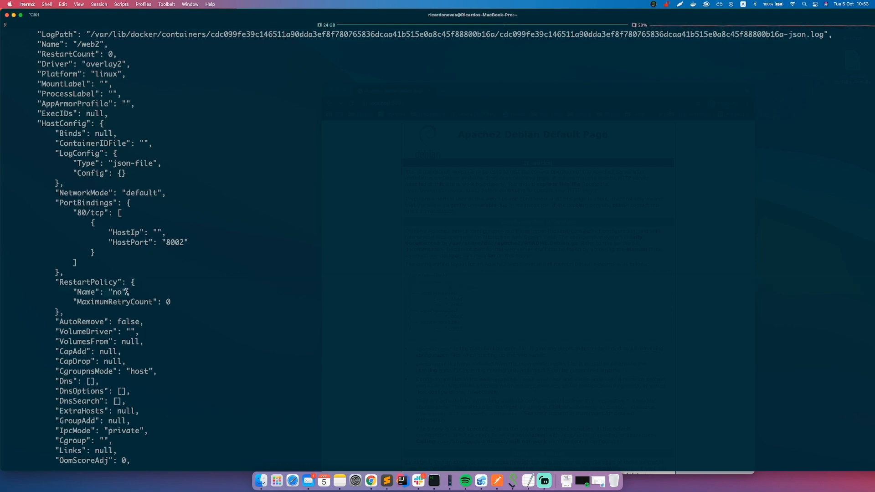
pyautogui.scroll(-3)
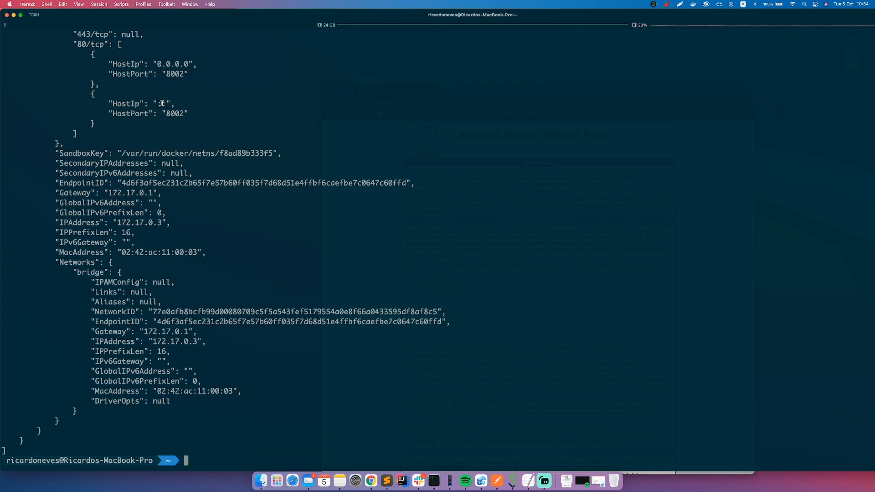
pyautogui.write('clear')
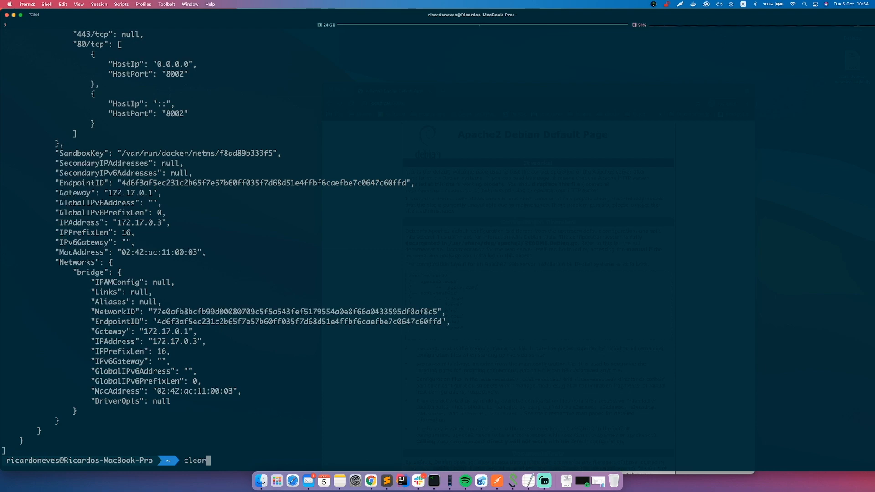
# Clear the terminal and list running containers with docker ps
pyautogui.press('Return')
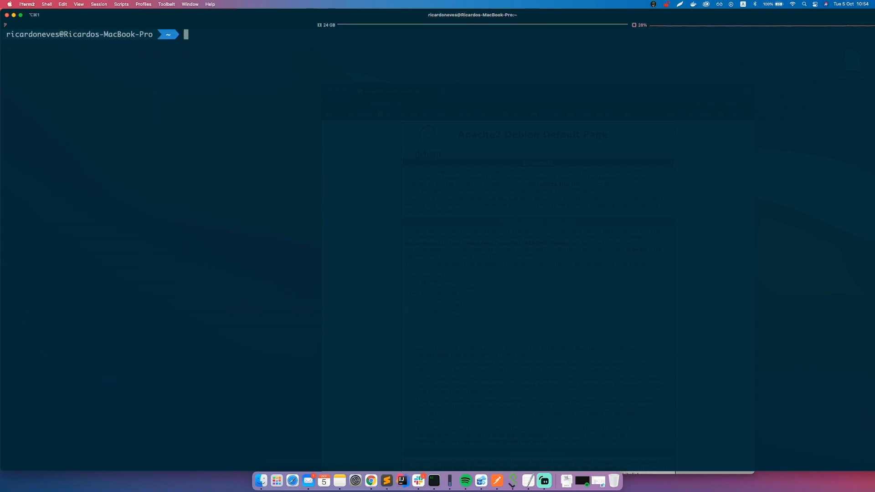
pyautogui.write('docker ps')
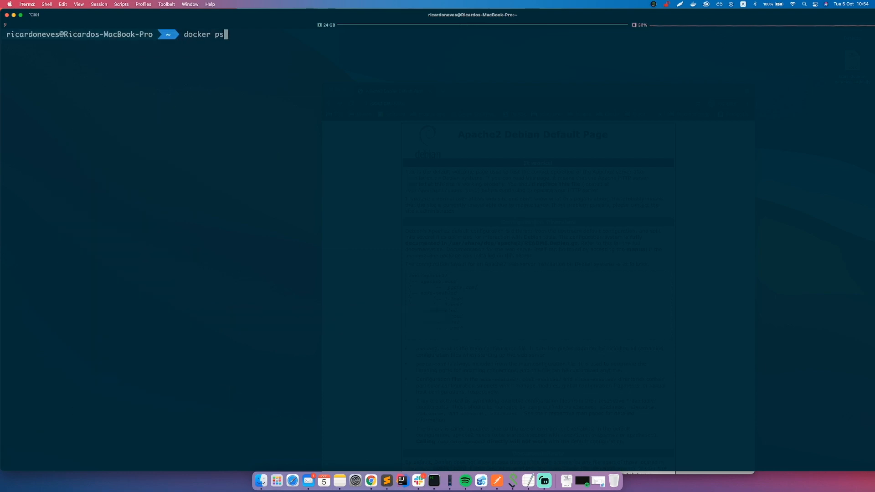
pyautogui.press('Return')
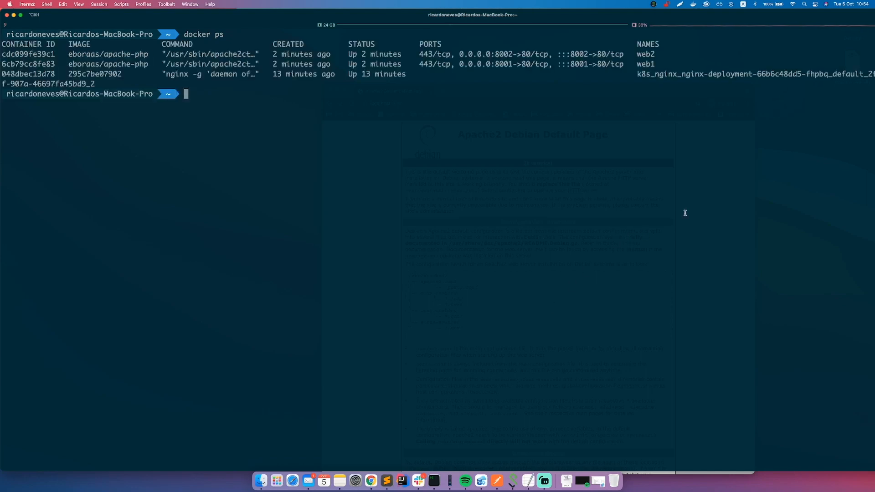
# Restart Docker Desktop from the menu-bar whale icon and confirm
pyautogui.click(694, 4)
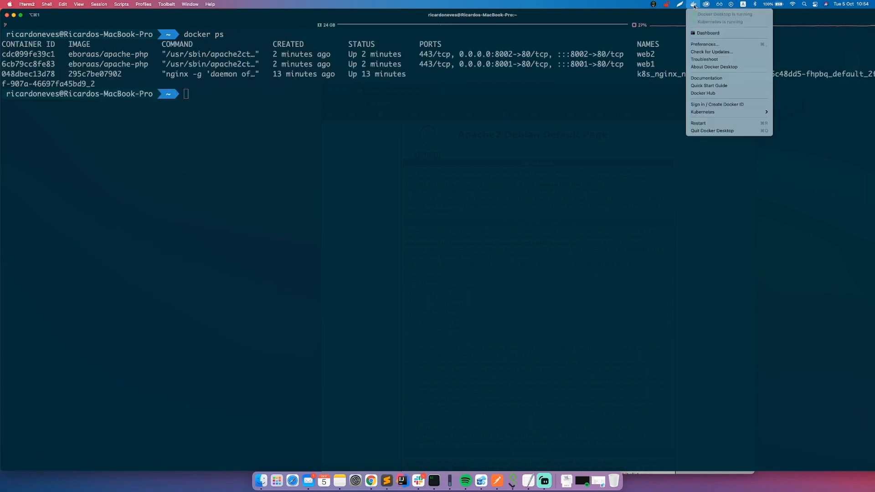
pyautogui.moveTo(699, 124)
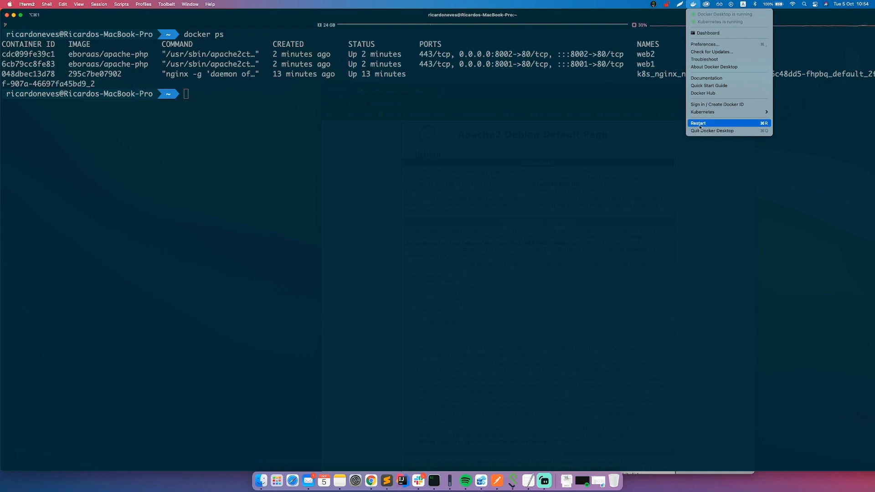
pyautogui.click(697, 123)
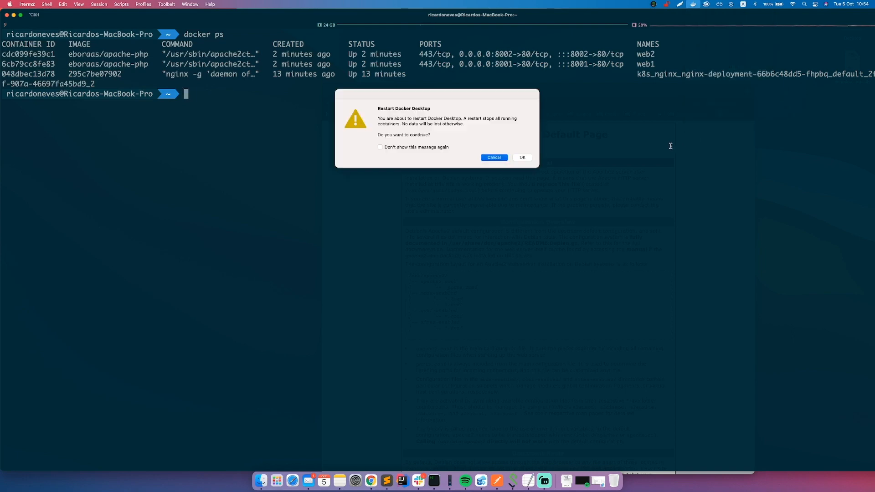
pyautogui.moveTo(523, 159)
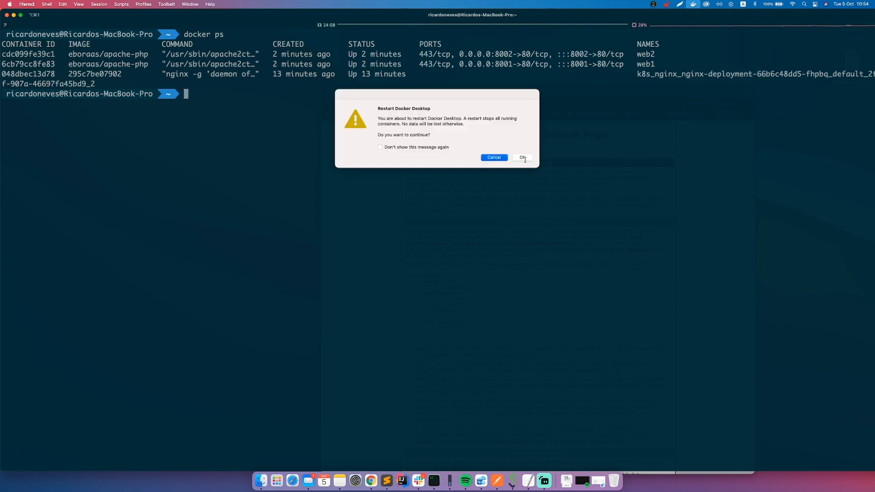
pyautogui.click(522, 157)
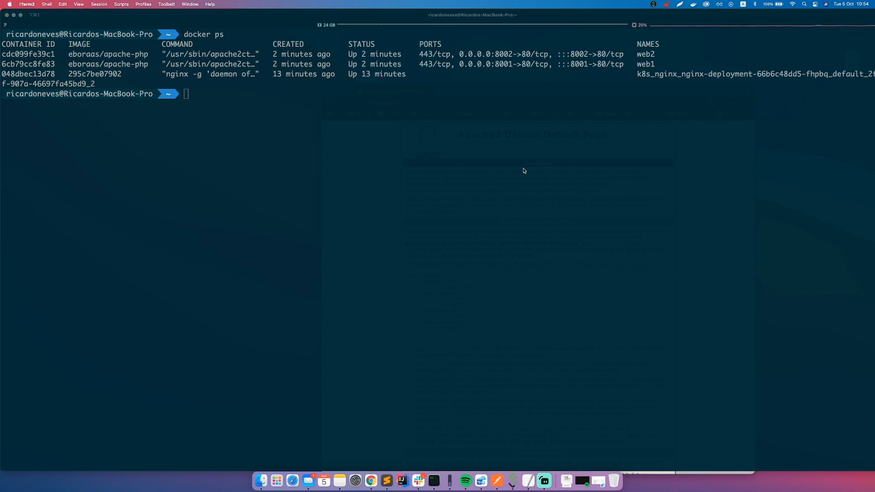
pyautogui.moveTo(584, 233)
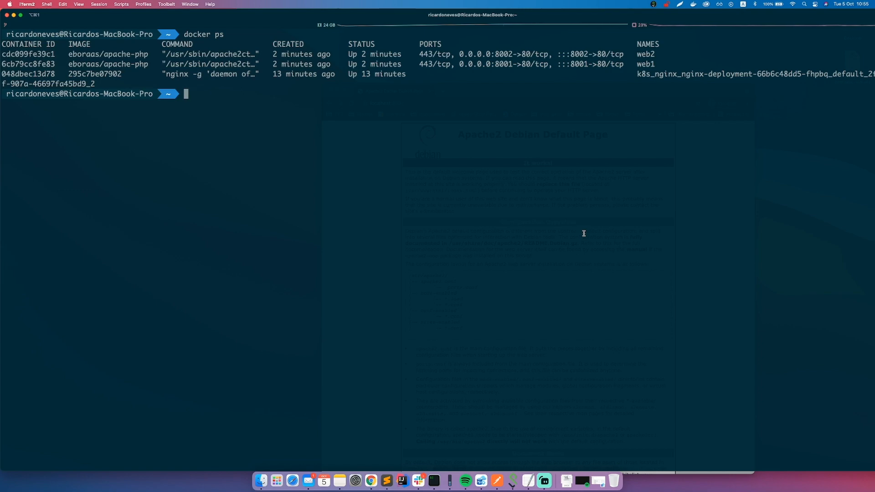
# Run docker ps after the restart, showing only web1 still running
pyautogui.write('docker')
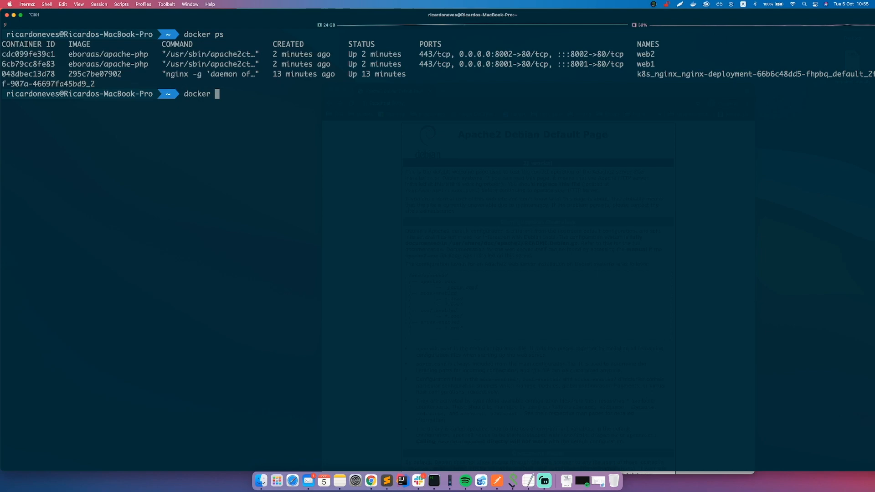
pyautogui.write('ps')
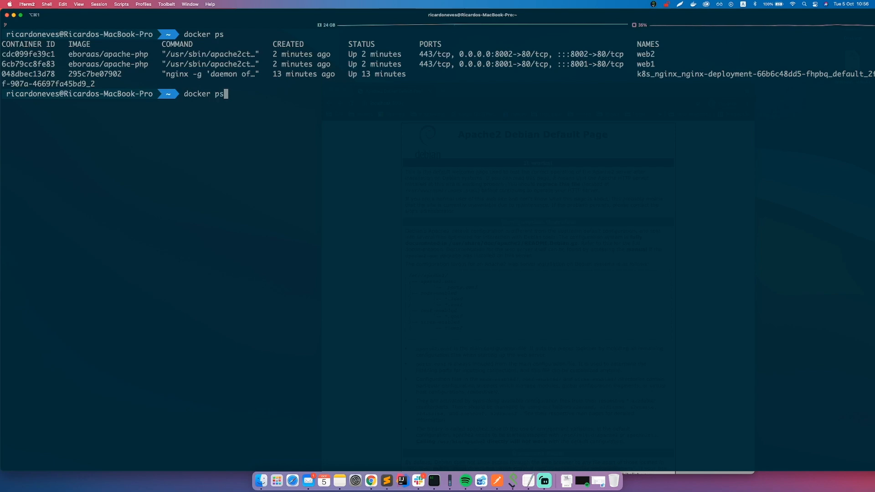
pyautogui.press('Return')
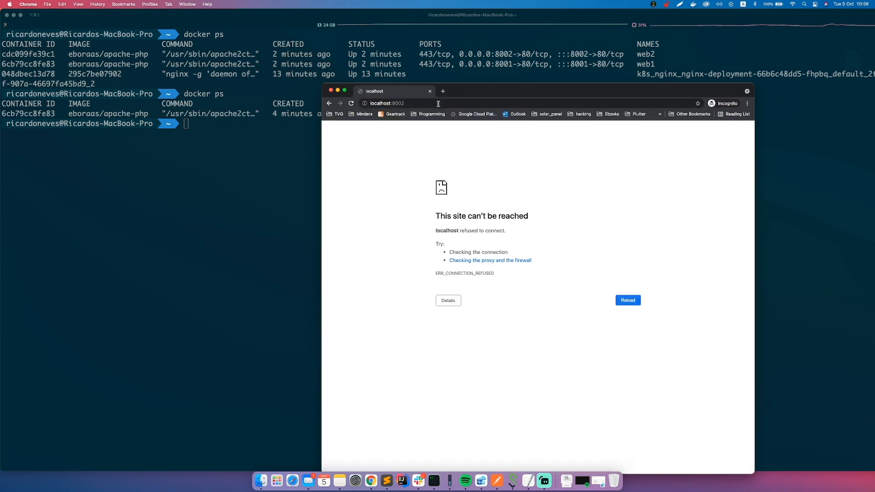
pyautogui.moveTo(377, 137)
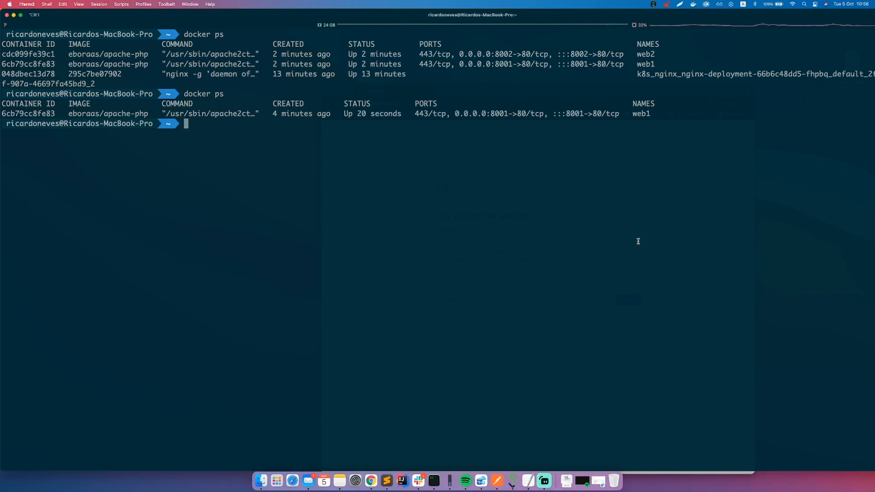
# Run docker update --restart always on web1 (6cb79cc8fe83)
pyautogui.write('docker update')
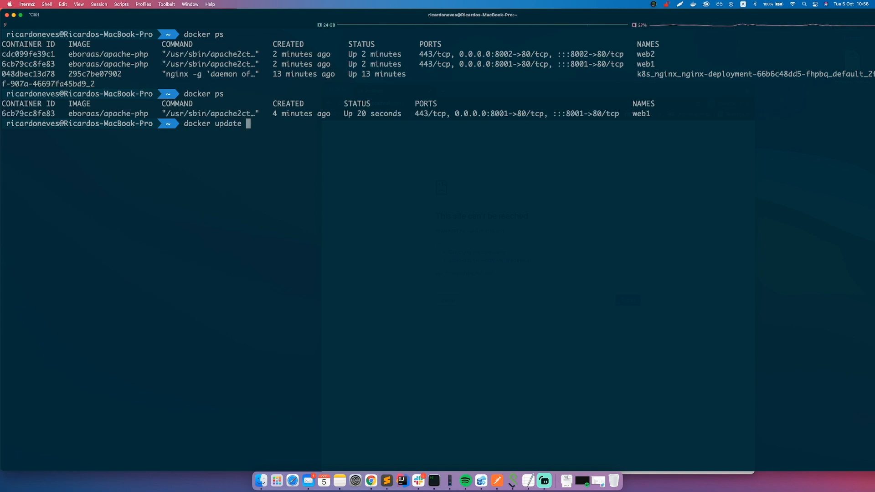
pyautogui.write('-restart')
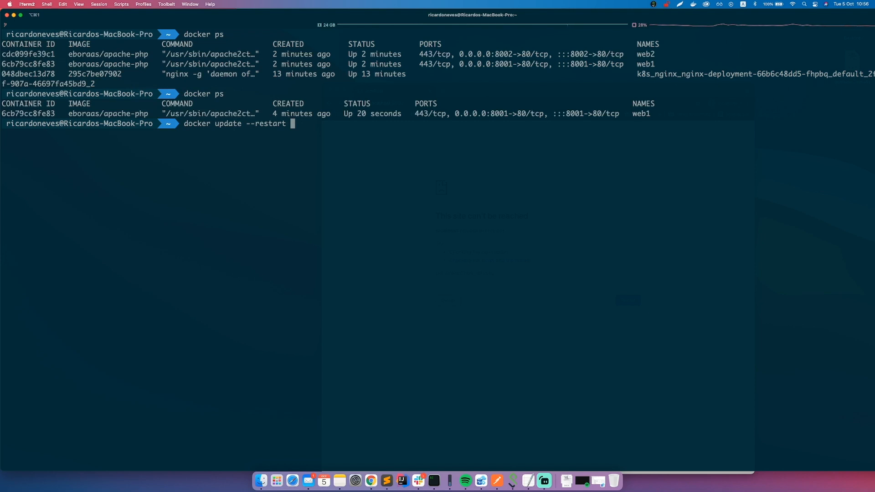
pyautogui.write('alwa')
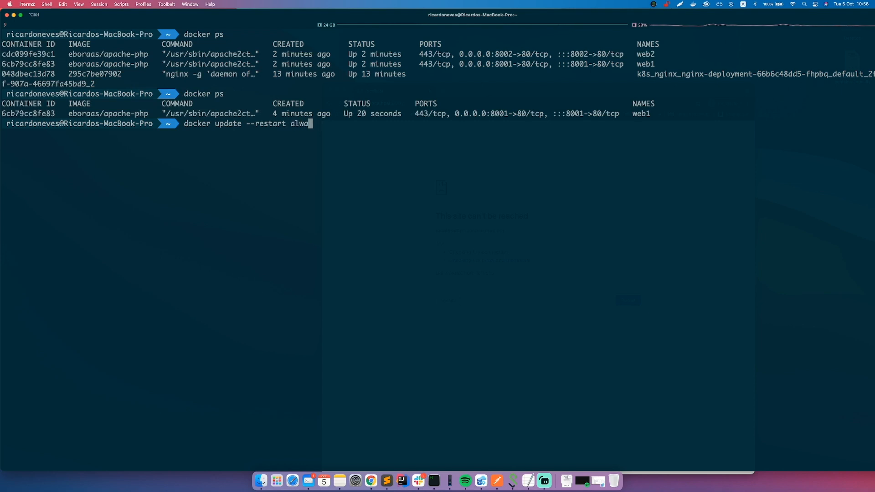
pyautogui.write('ys')
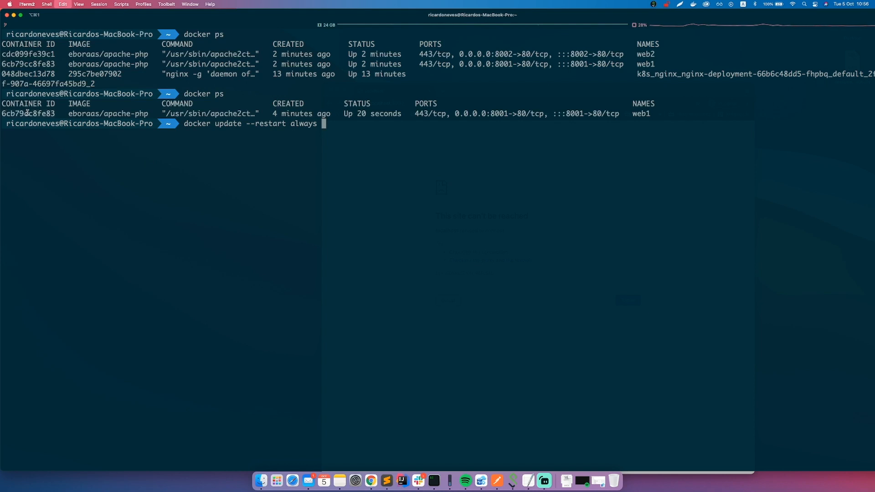
pyautogui.press('Return')
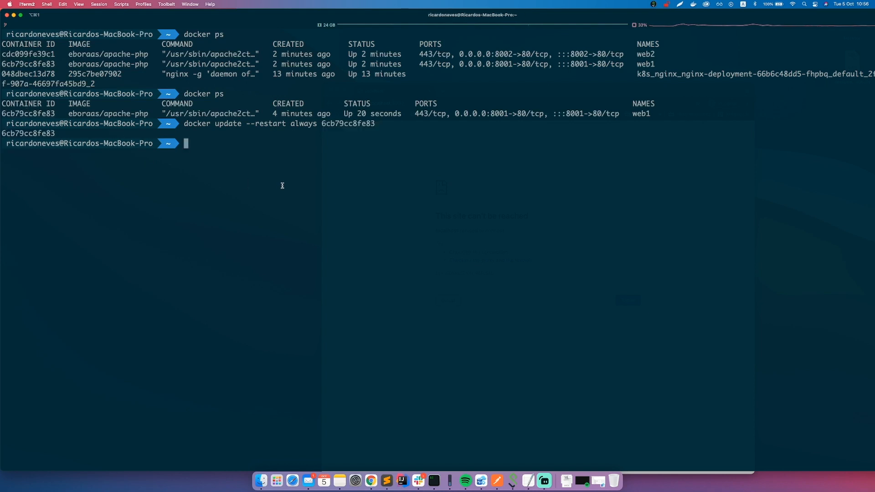
pyautogui.write('docker ins')
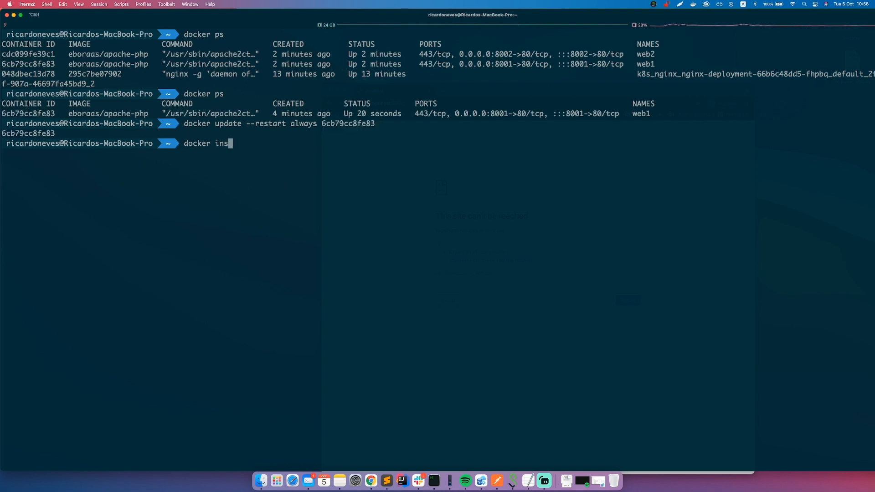
pyautogui.write('pect')
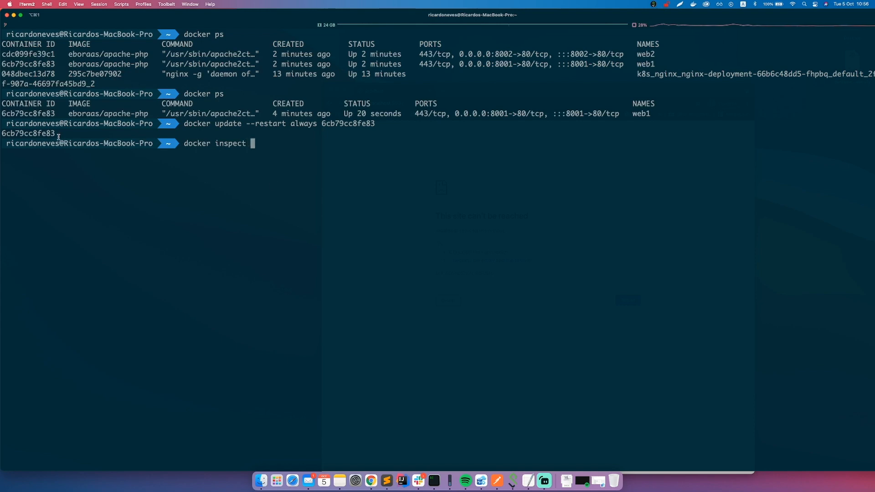
# Run docker inspect on web1 to confirm RestartPolicy Name is always
pyautogui.press('Return')
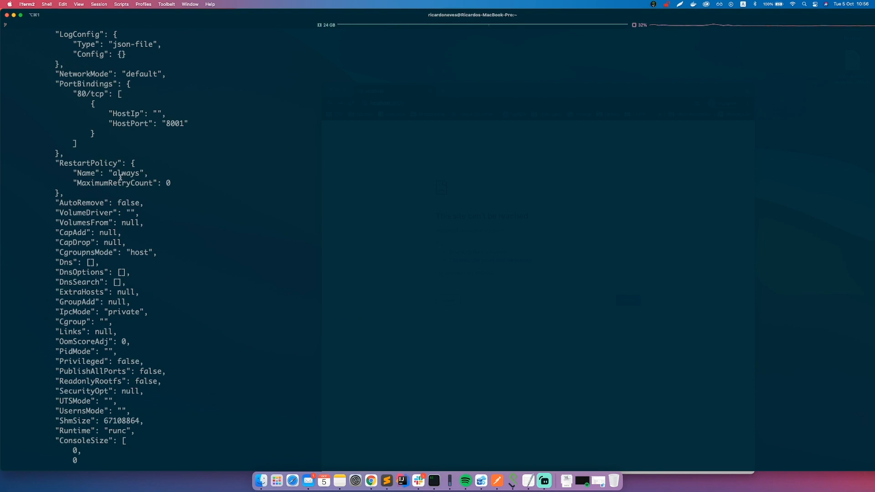
pyautogui.moveTo(159, 203)
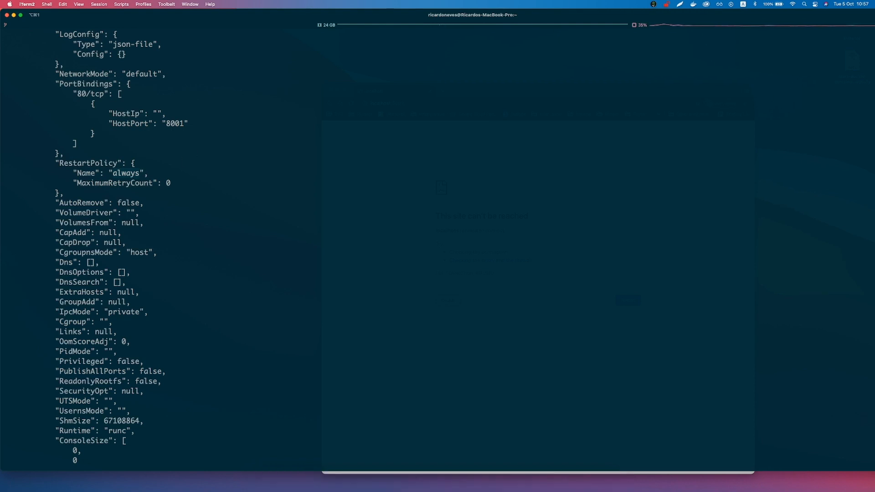
pyautogui.moveTo(489, 363)
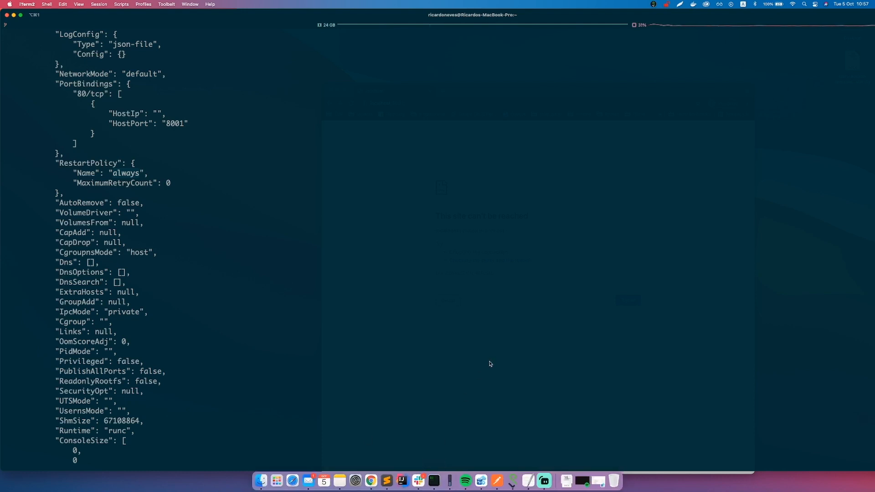